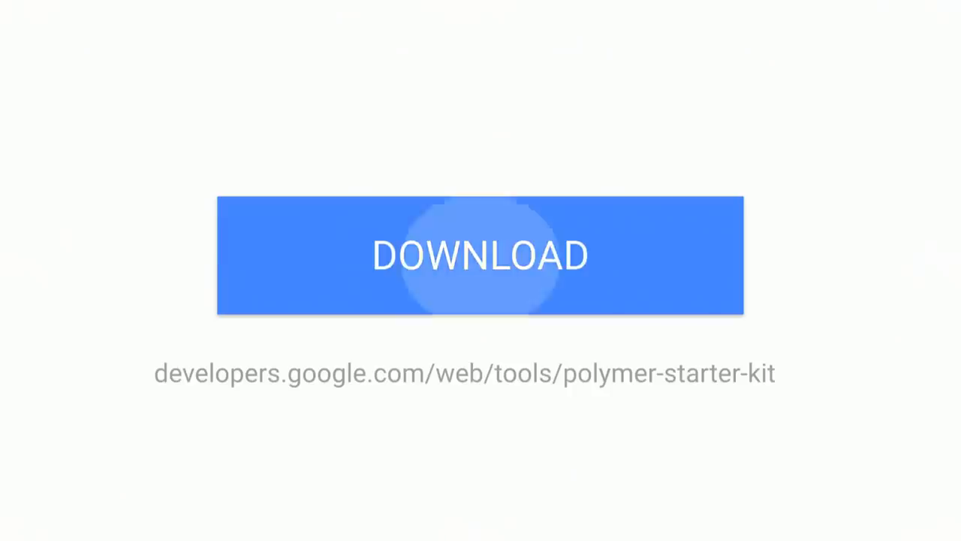
- Open the Polymer Starter Kit page on Web Fundamentals from the Google results
{"action": "left_click", "coordinate": [480, 255]}
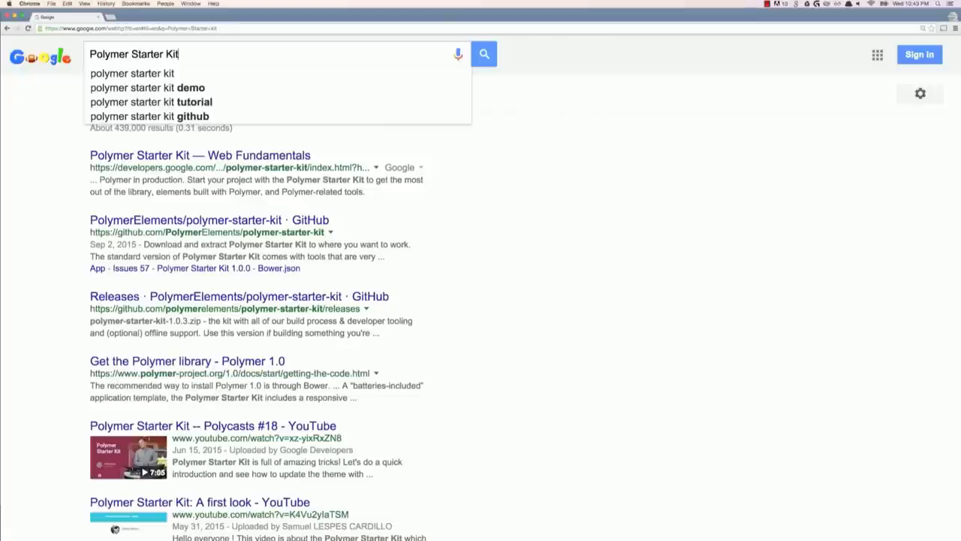
{"action": "left_click", "coordinate": [484, 54]}
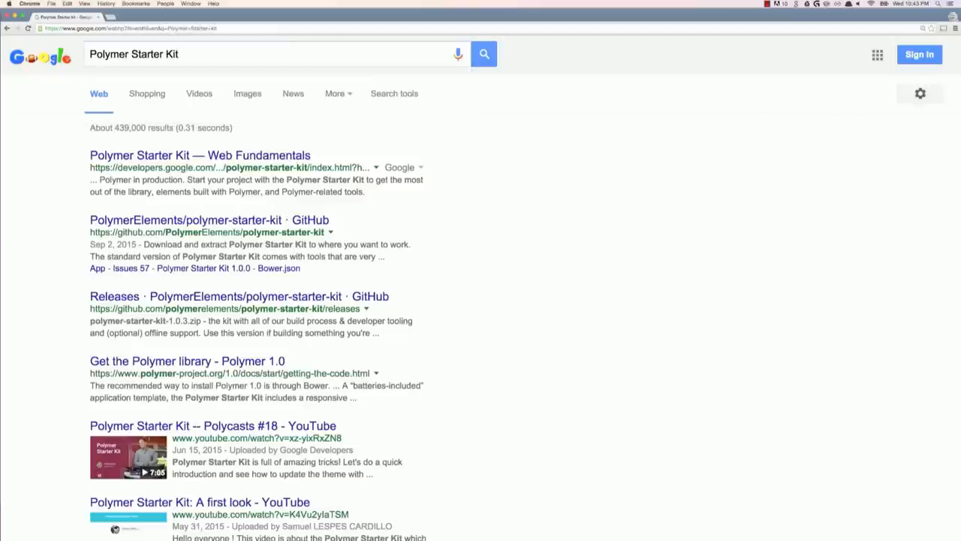
{"action": "left_click", "coordinate": [199, 155]}
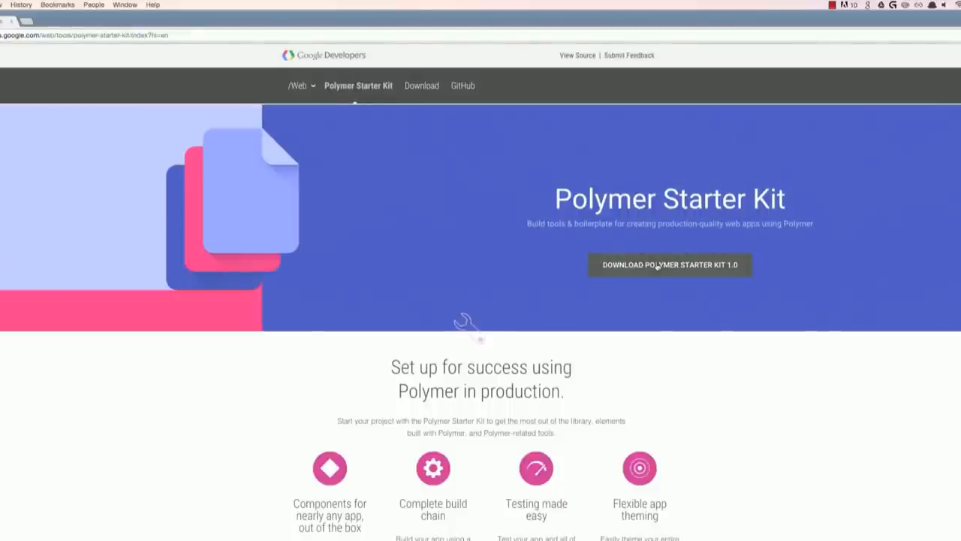
- Follow DOWNLOAD POLYMER STARTER KIT 1.0 and scroll to the 1.0.3 Beginners and Advanced downloads
{"action": "left_click", "coordinate": [669, 264]}
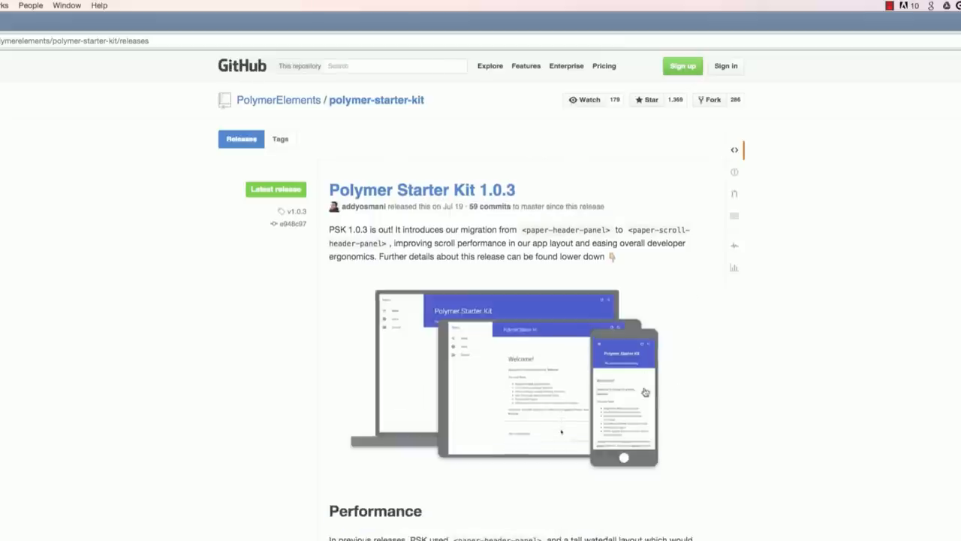
{"action": "scroll", "scroll_direction": "down", "scroll_amount": 3}
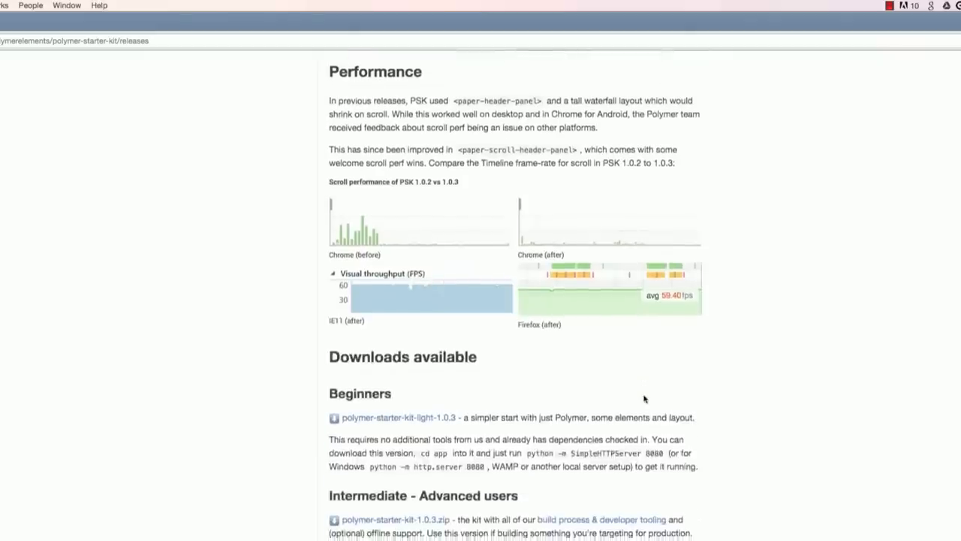
{"action": "scroll", "scroll_direction": "down", "scroll_amount": 3}
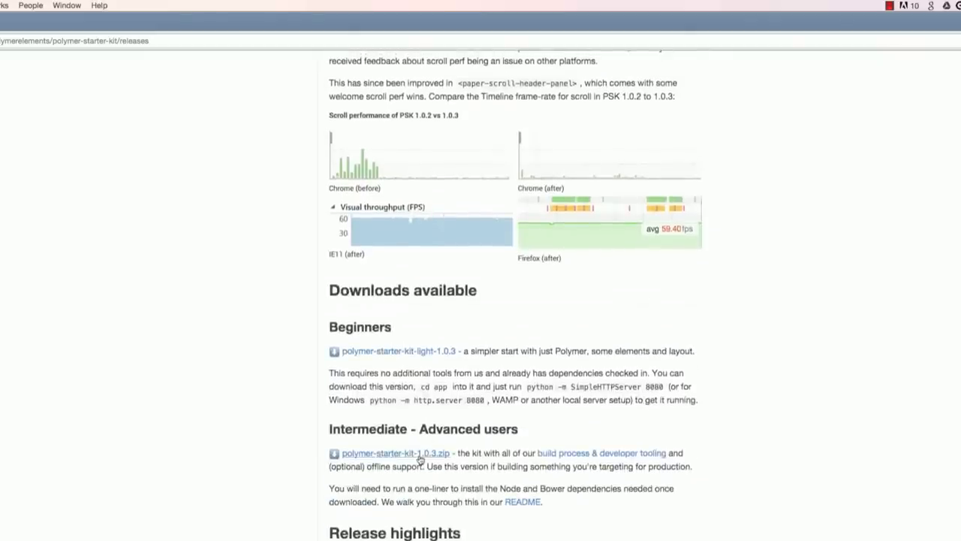